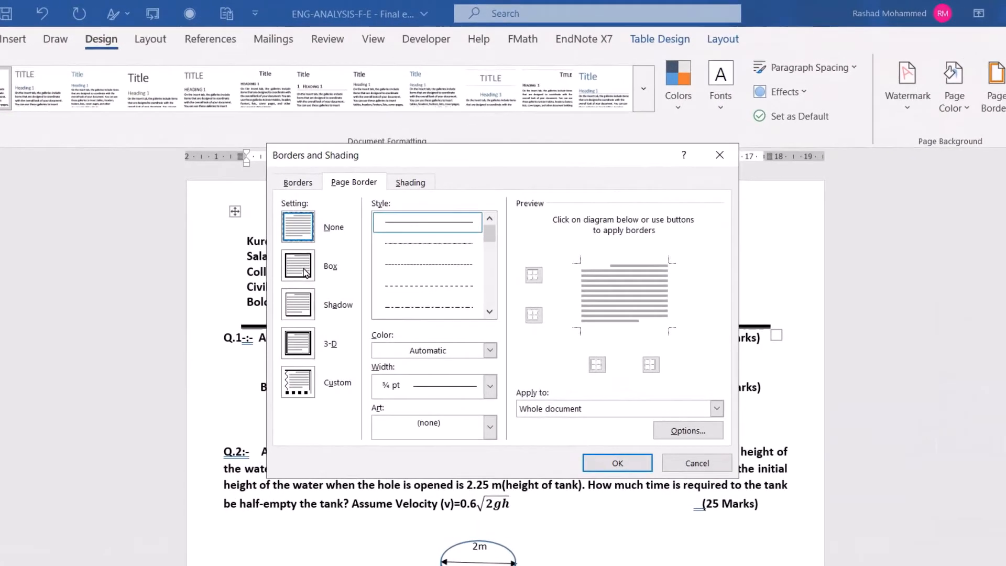
Step: Choose the Box page-border setting with a thick solid 3 pt line, after briefly trying Shadow
{"action": "left_click", "coordinate": [298, 265]}
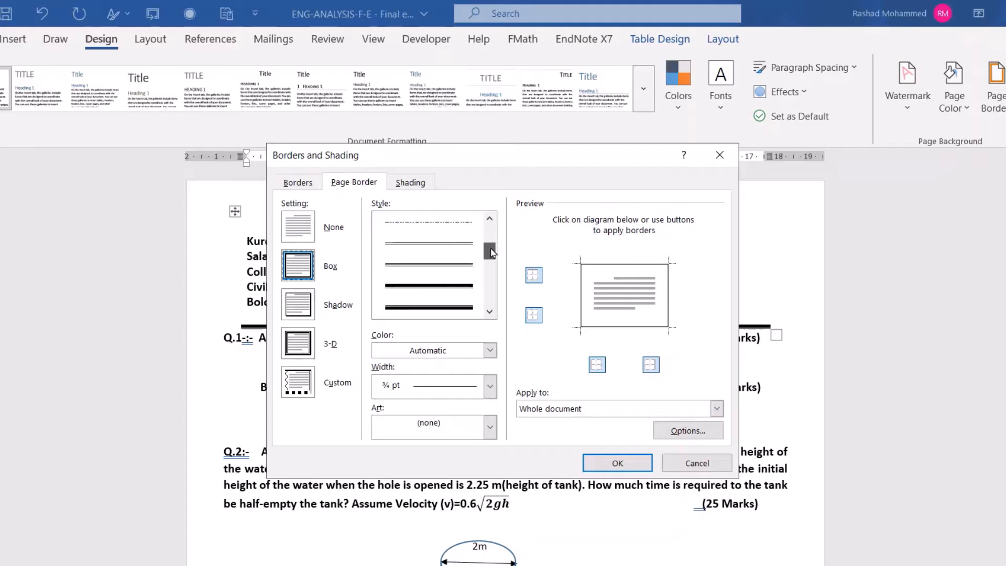
{"action": "left_click", "coordinate": [428, 306]}
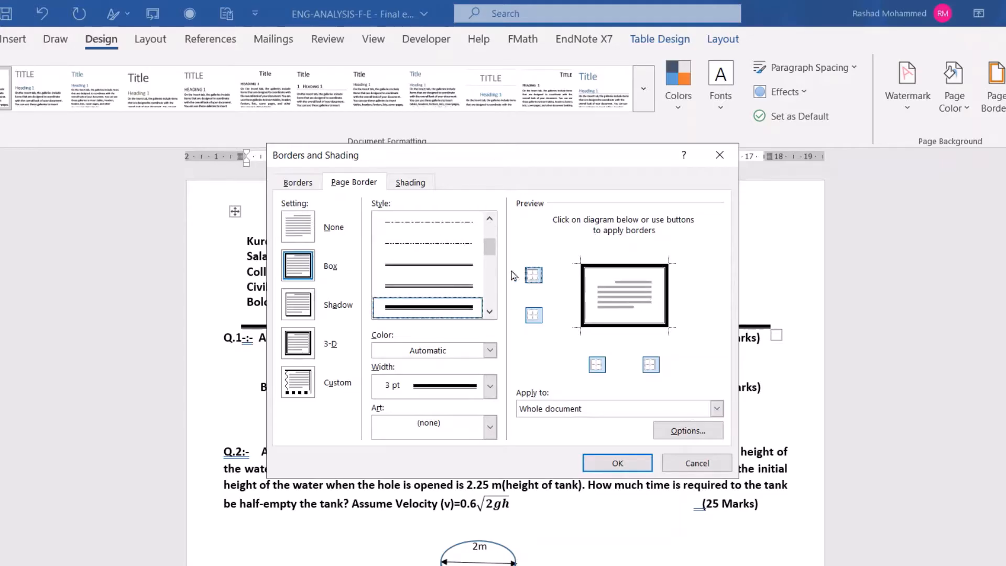
{"action": "scroll", "scroll_direction": "down", "scroll_amount": 3}
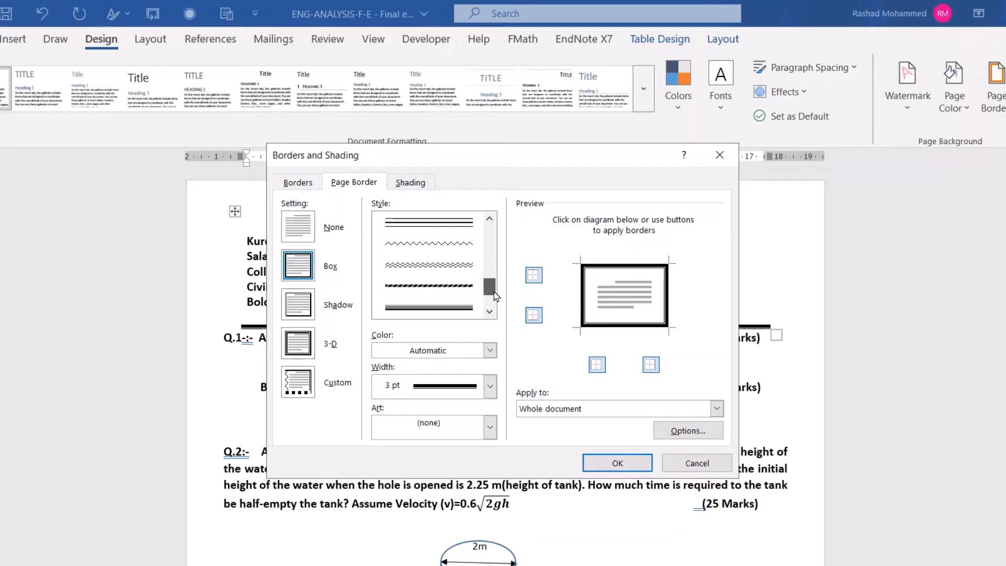
{"action": "left_click", "coordinate": [298, 304]}
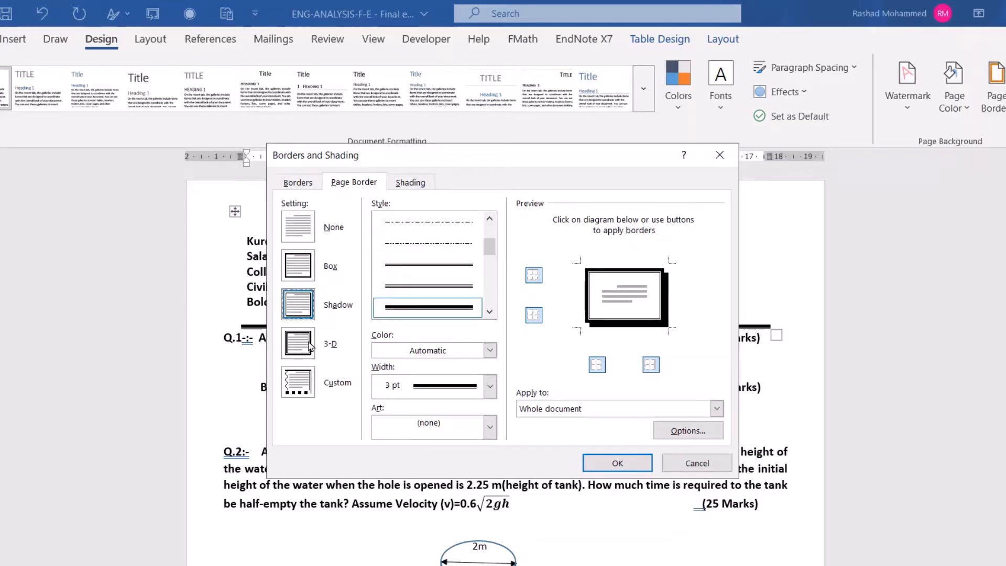
{"action": "left_click", "coordinate": [298, 265]}
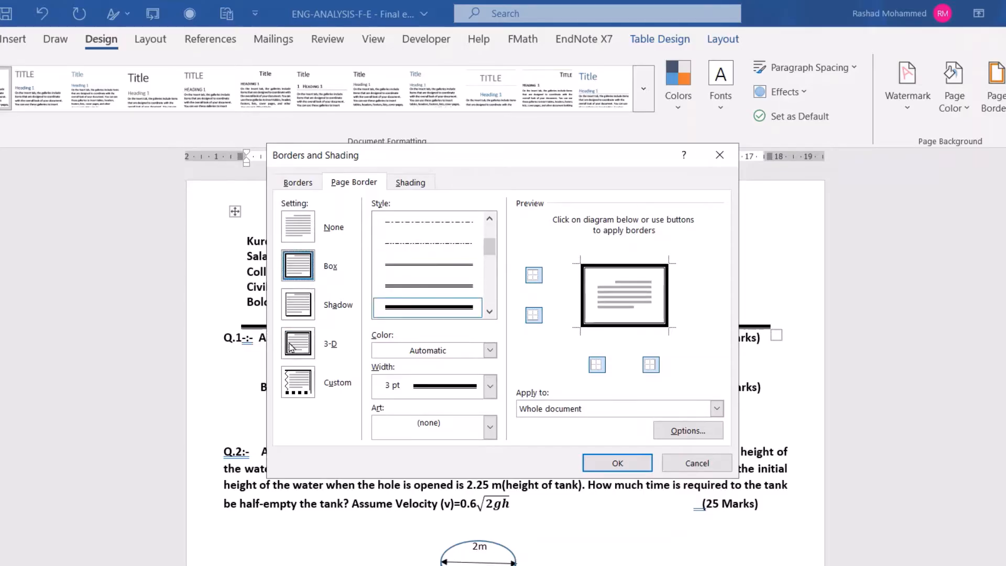
Step: Make the border colour blue and its width 4½ pt
{"action": "left_click", "coordinate": [491, 350]}
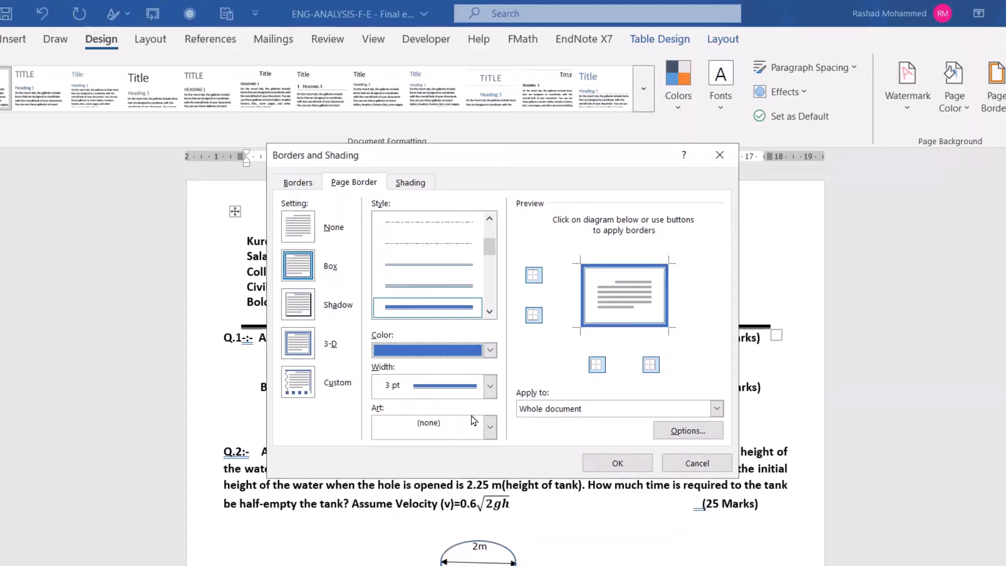
{"action": "left_click", "coordinate": [491, 386]}
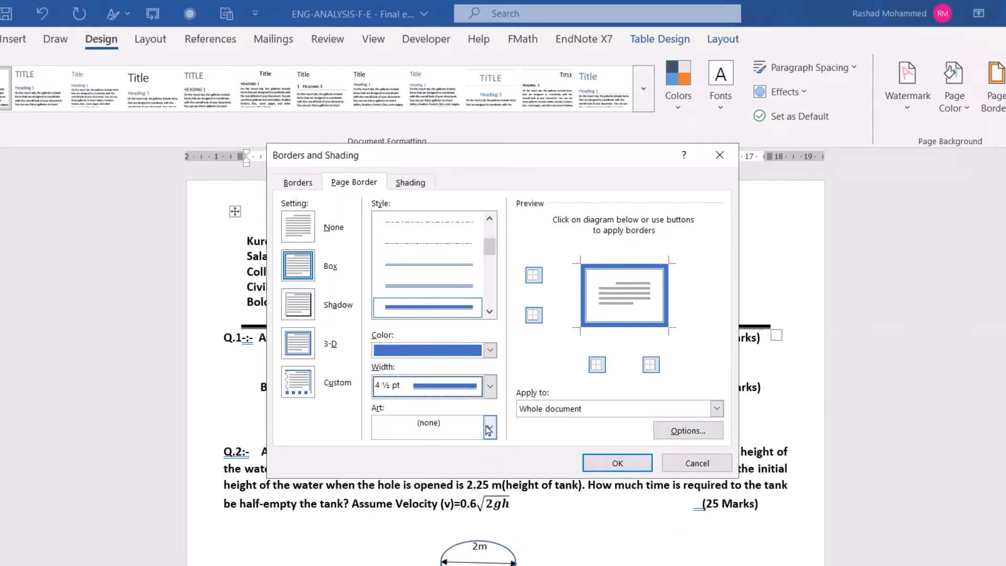
Step: Leave the Art choice as none and keep the default border margin options
{"action": "left_click", "coordinate": [491, 427]}
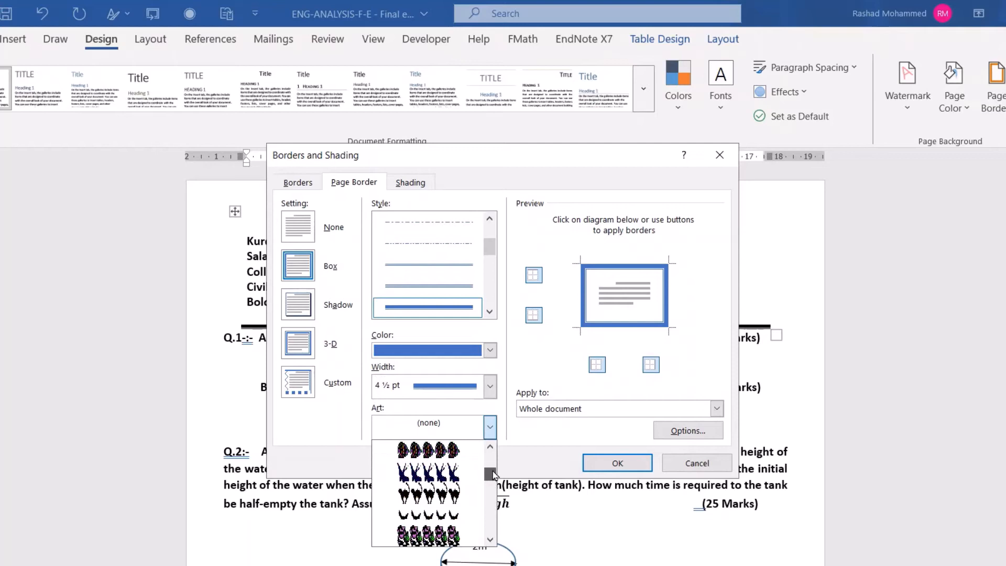
{"action": "scroll", "scroll_direction": "down", "scroll_amount": 3}
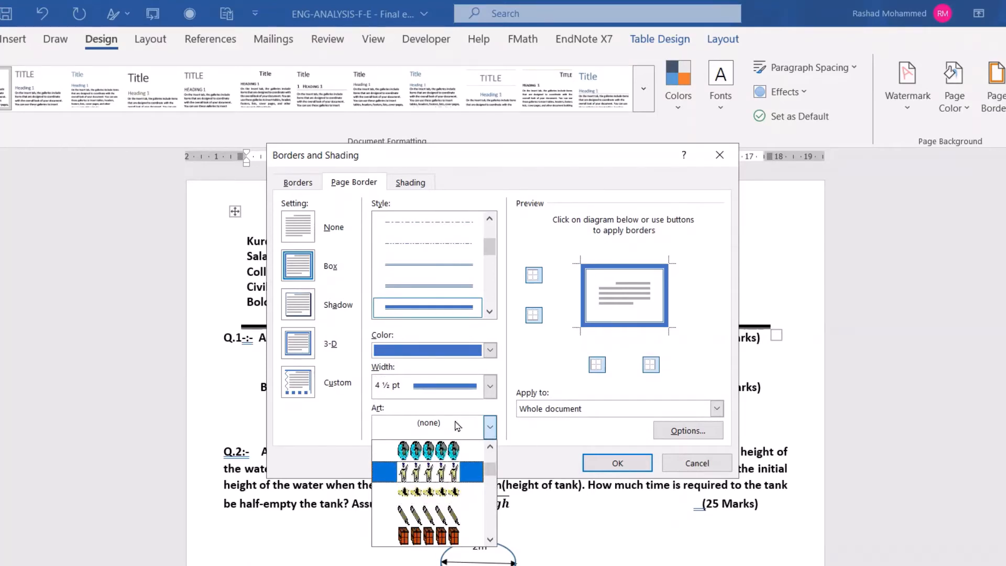
{"action": "left_click", "coordinate": [717, 408]}
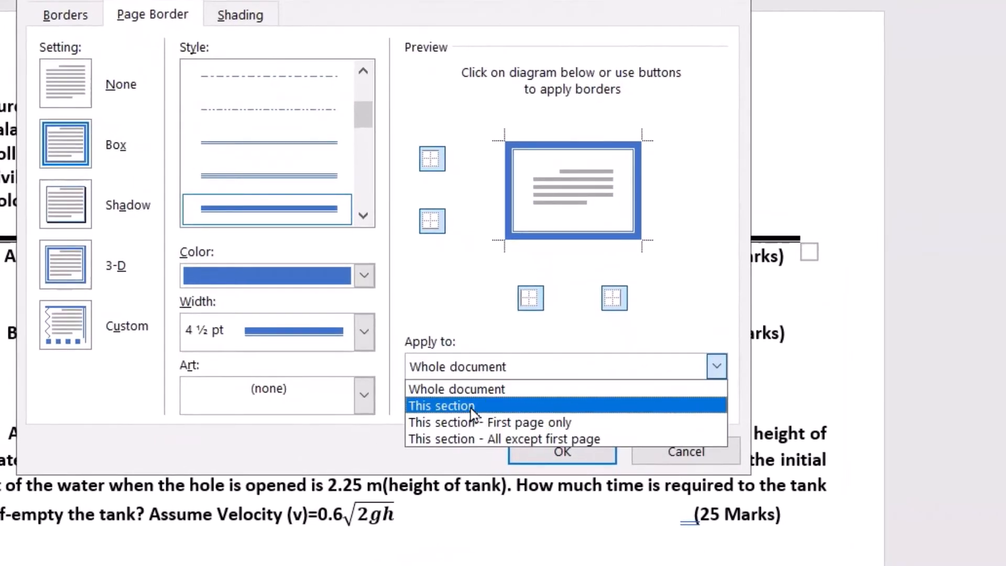
{"action": "mouse_move", "coordinate": [499, 408]}
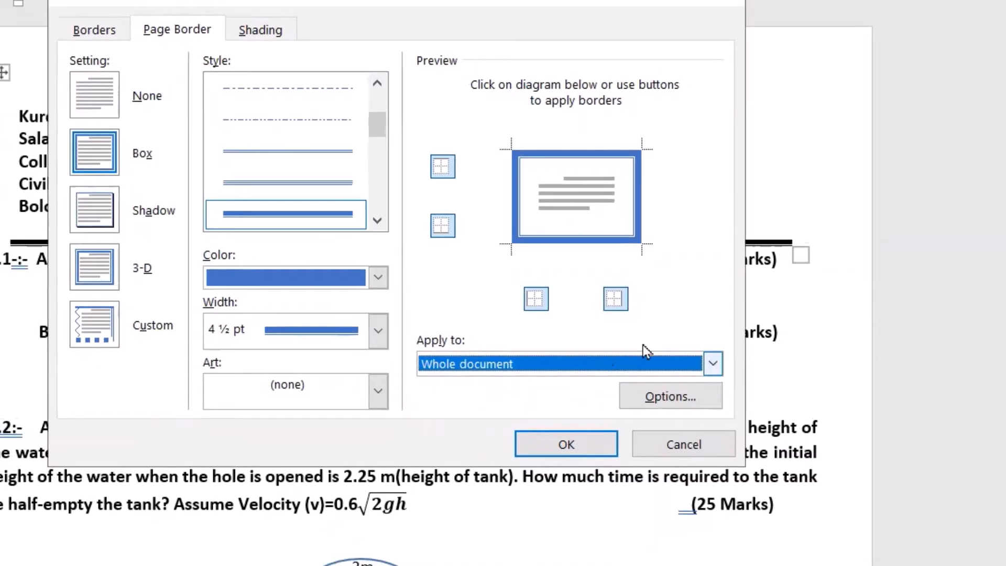
{"action": "left_click", "coordinate": [671, 396]}
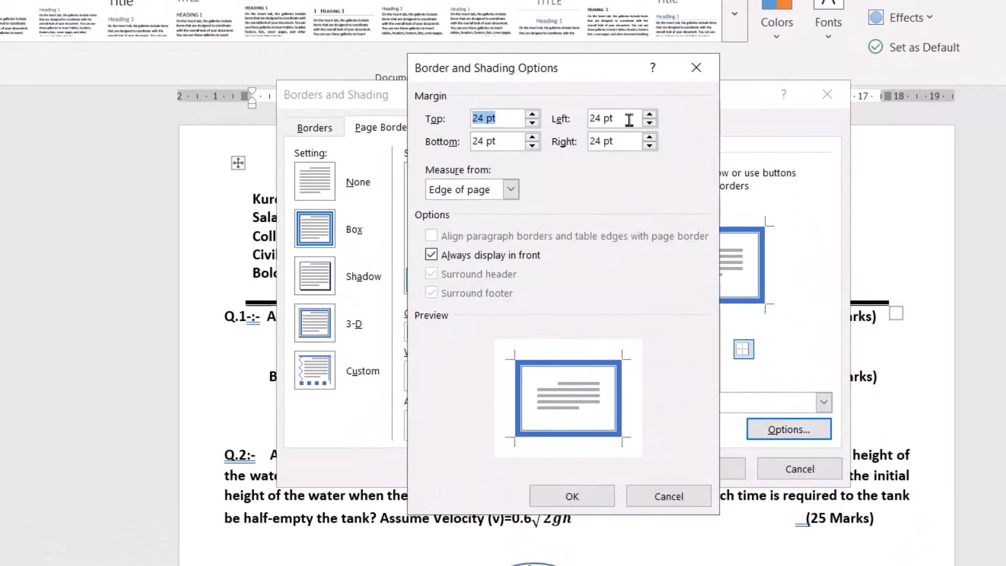
{"action": "left_click", "coordinate": [572, 497]}
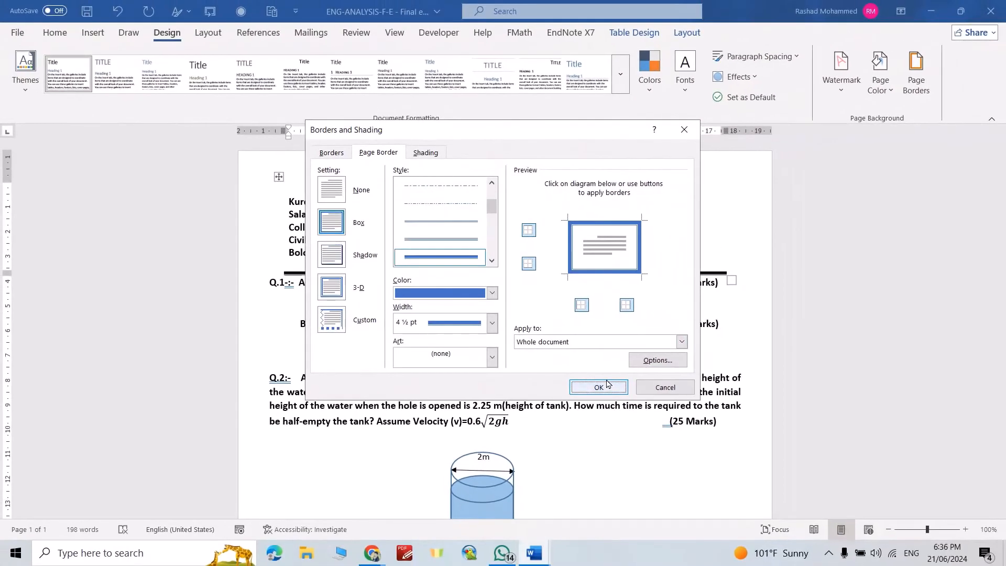
Step: Apply the blue 4½ pt box border to the whole document and review it across the pages
{"action": "left_click", "coordinate": [599, 386]}
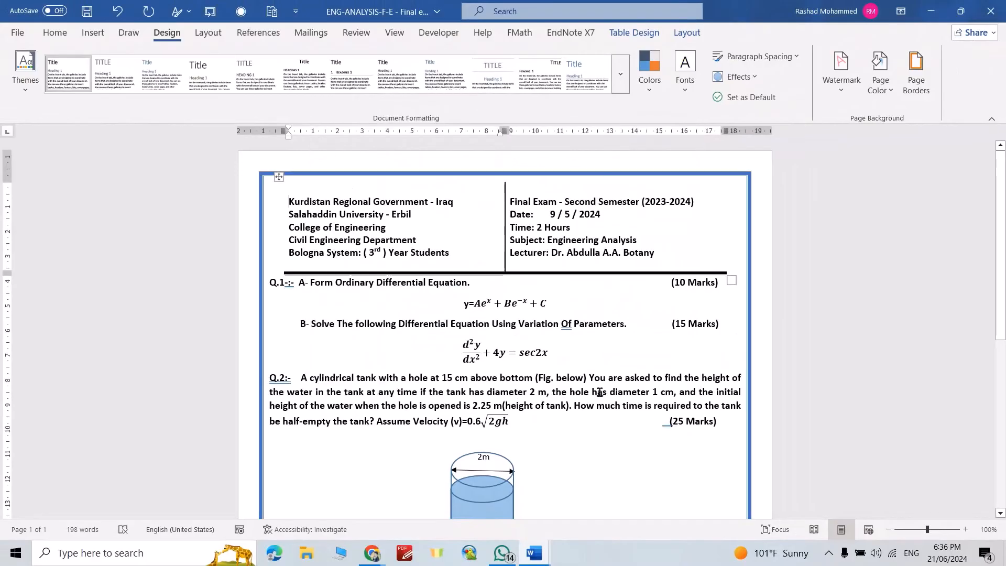
{"action": "scroll", "scroll_direction": "down", "scroll_amount": 3}
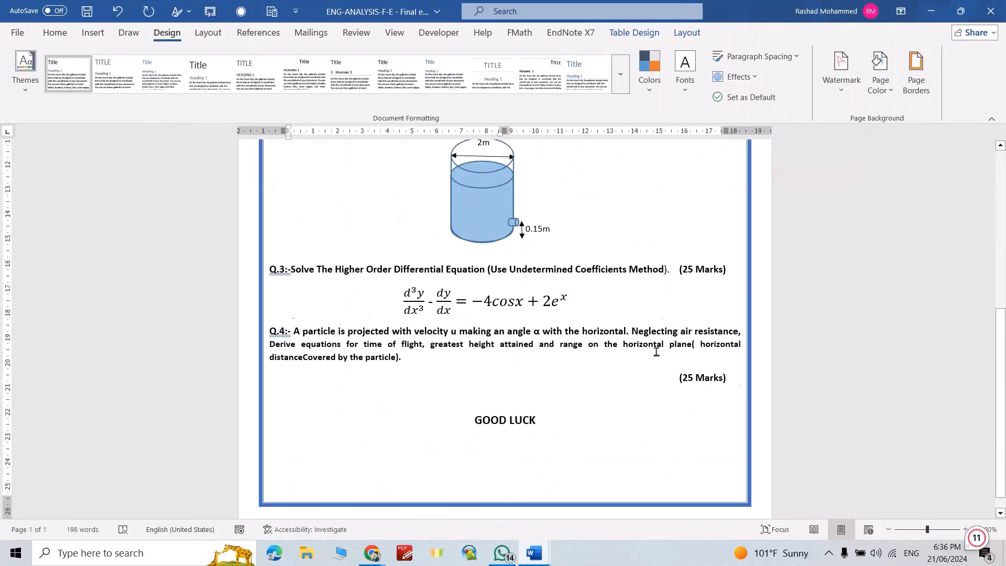
{"action": "scroll", "scroll_direction": "up", "scroll_amount": 3}
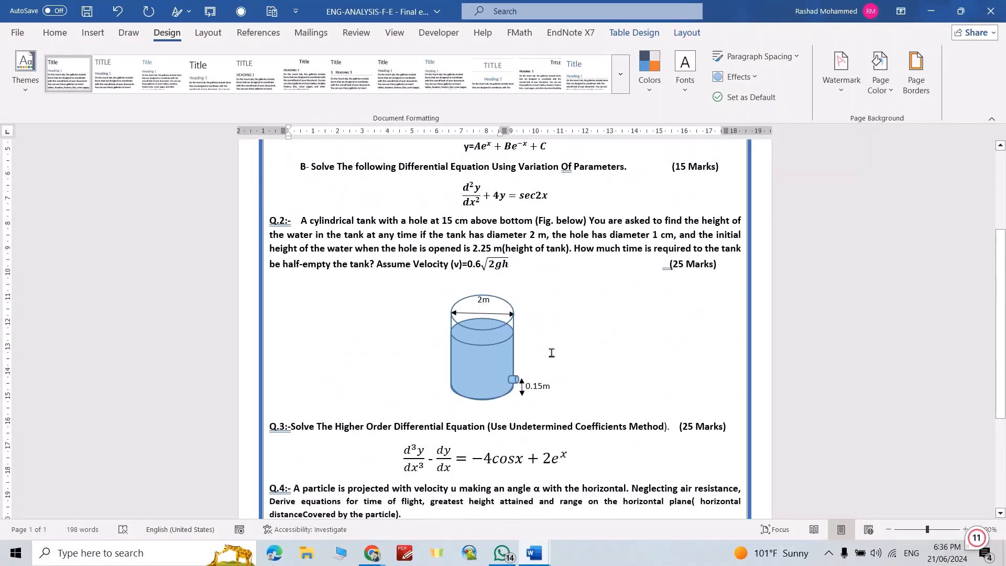